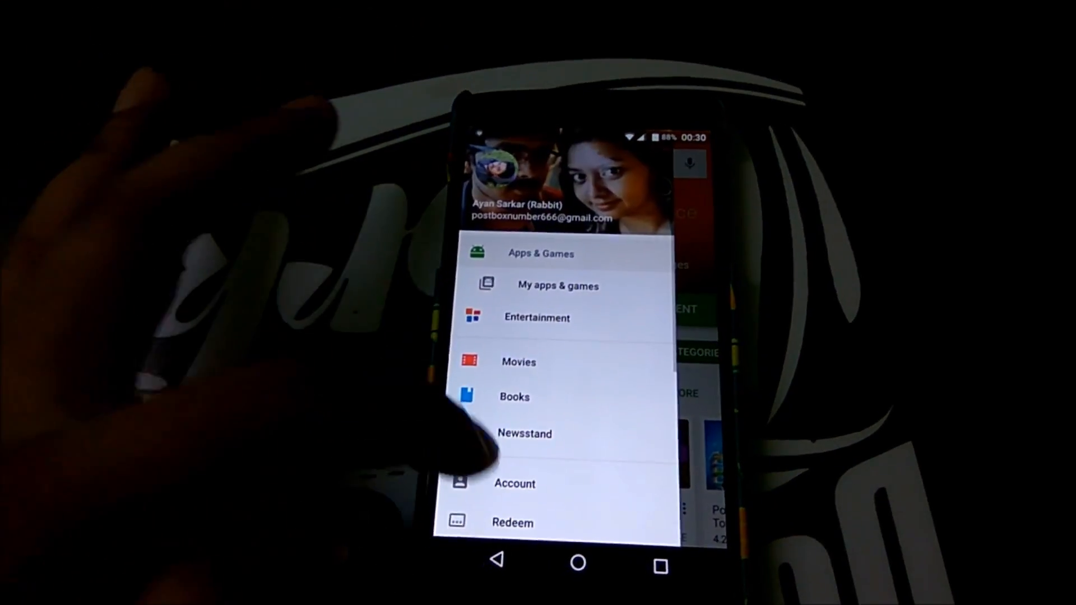
# Step: Reach the Add payment method options from the Play Store account settings
pyautogui.click(514, 483)
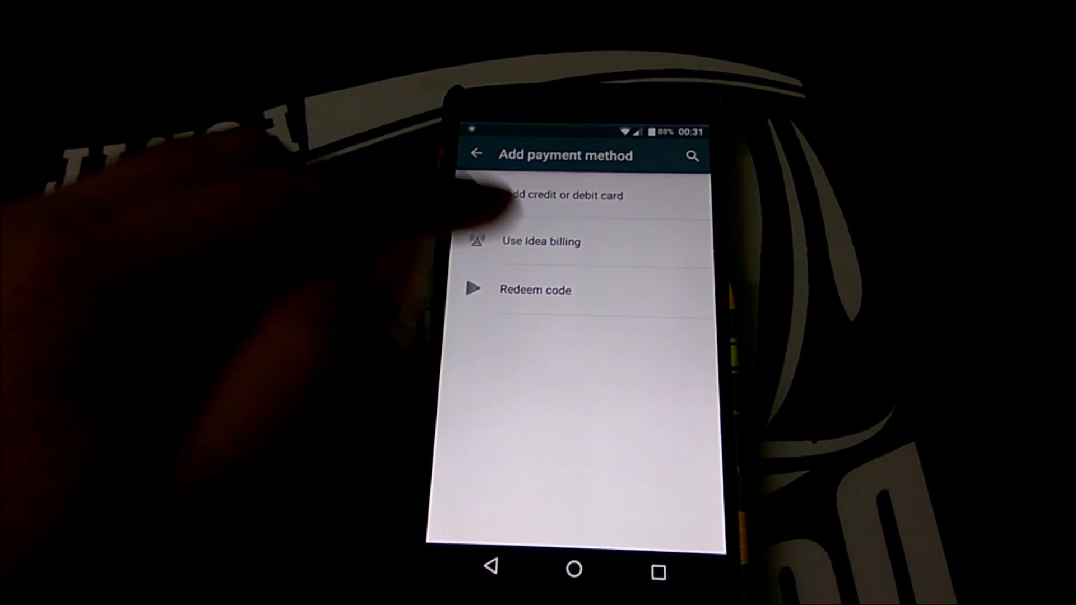
# Step: Choose Use Idea billing so the carrier becomes the account's payment method
pyautogui.click(541, 240)
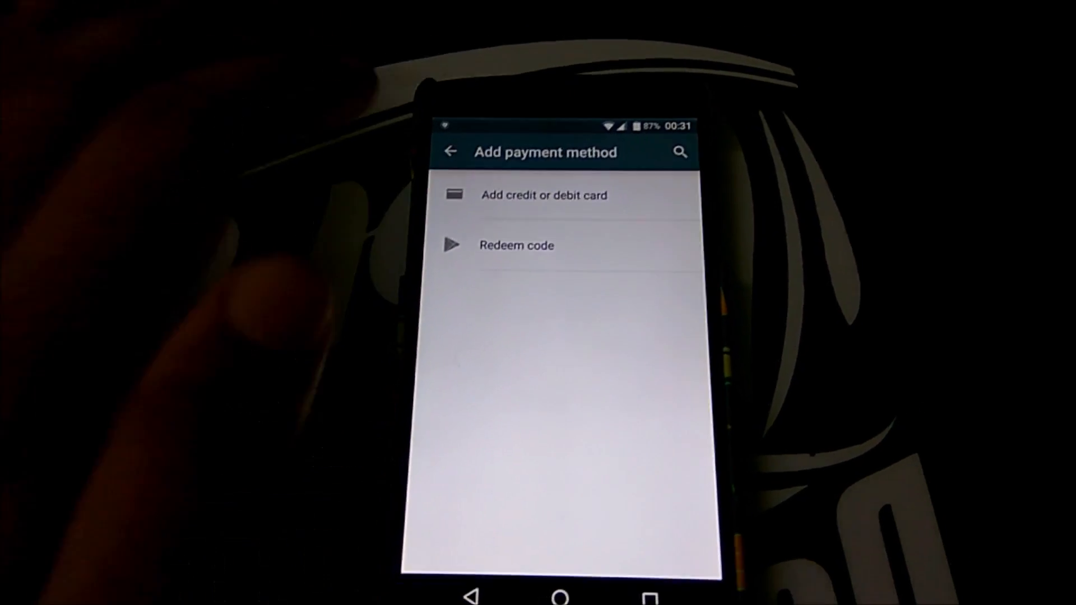
# Step: Return to the Account page via the navigation drawer to review payment setup
pyautogui.click(451, 151)
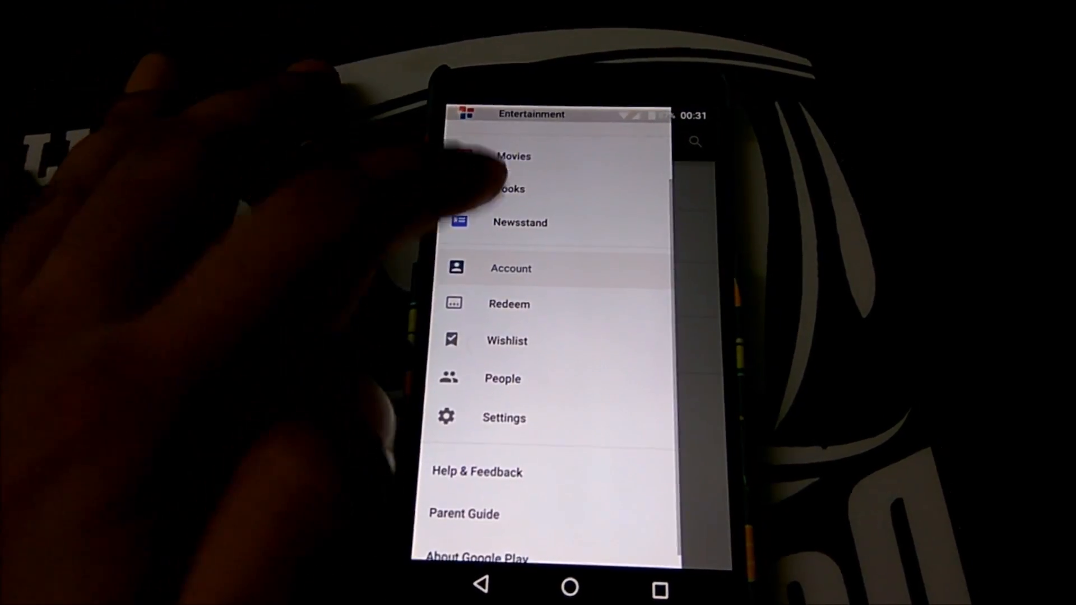
pyautogui.click(511, 268)
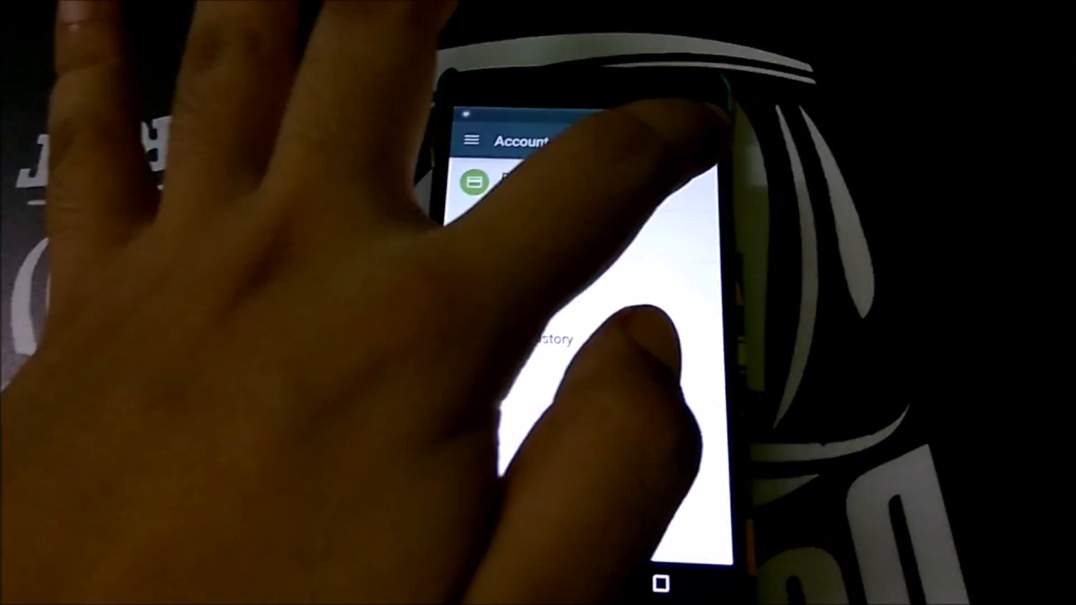